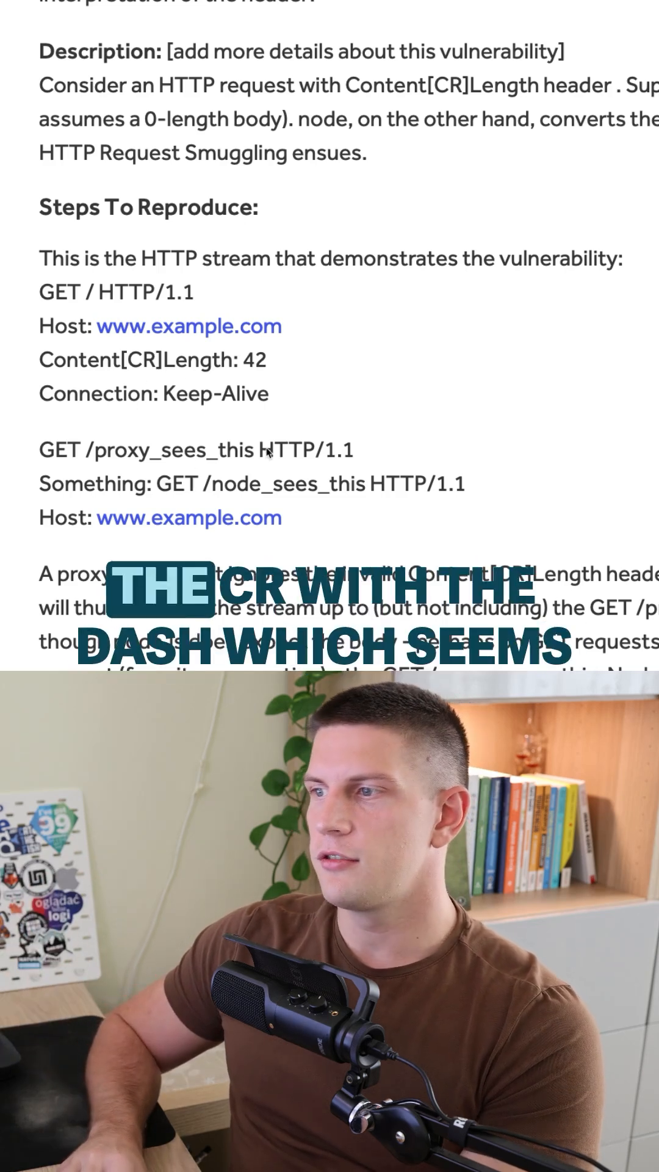
# Step: Scroll to Steps To Reproduce to the 'Content[CR]Length: 42' request line
pyautogui.scroll(-3)
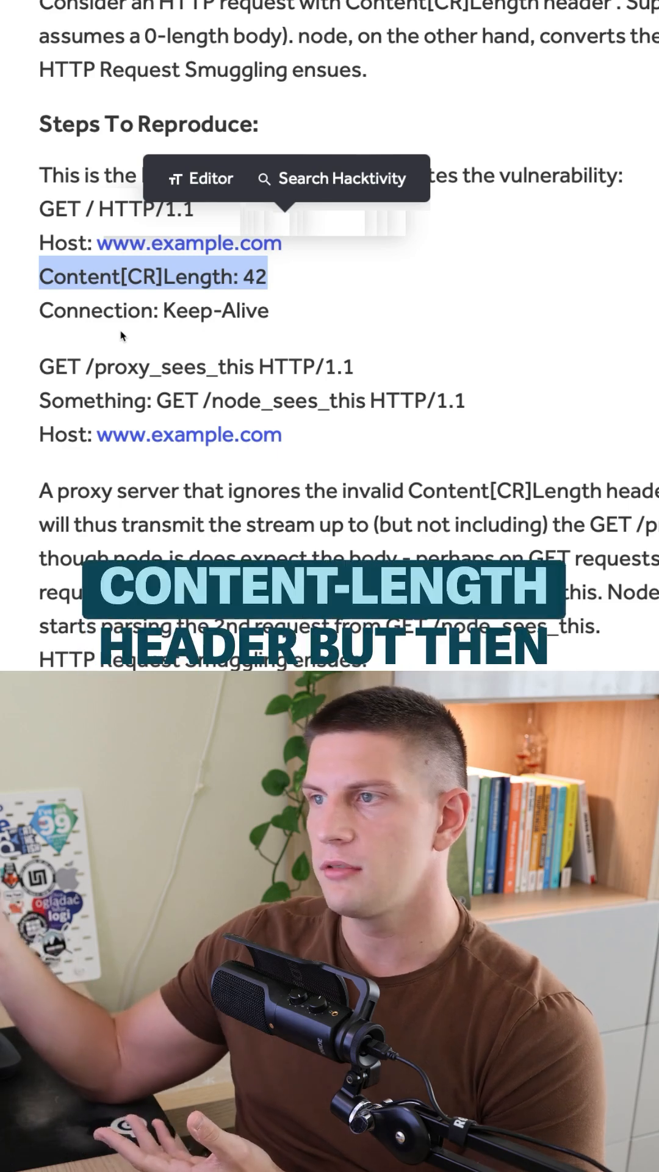
# Step: Scroll past the proxy explanation to Impact and the maintainer's reply questioning CR-to-hyphen conversion
pyautogui.scroll(-3)
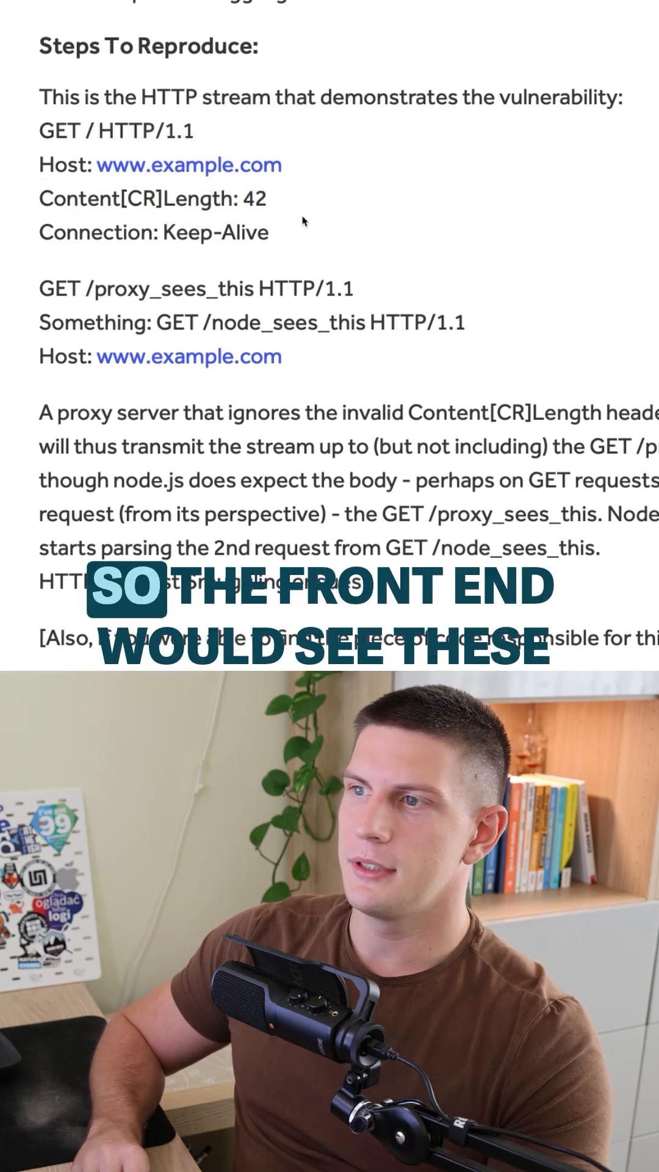
pyautogui.moveTo(41, 124); pyautogui.dragTo(283, 349)
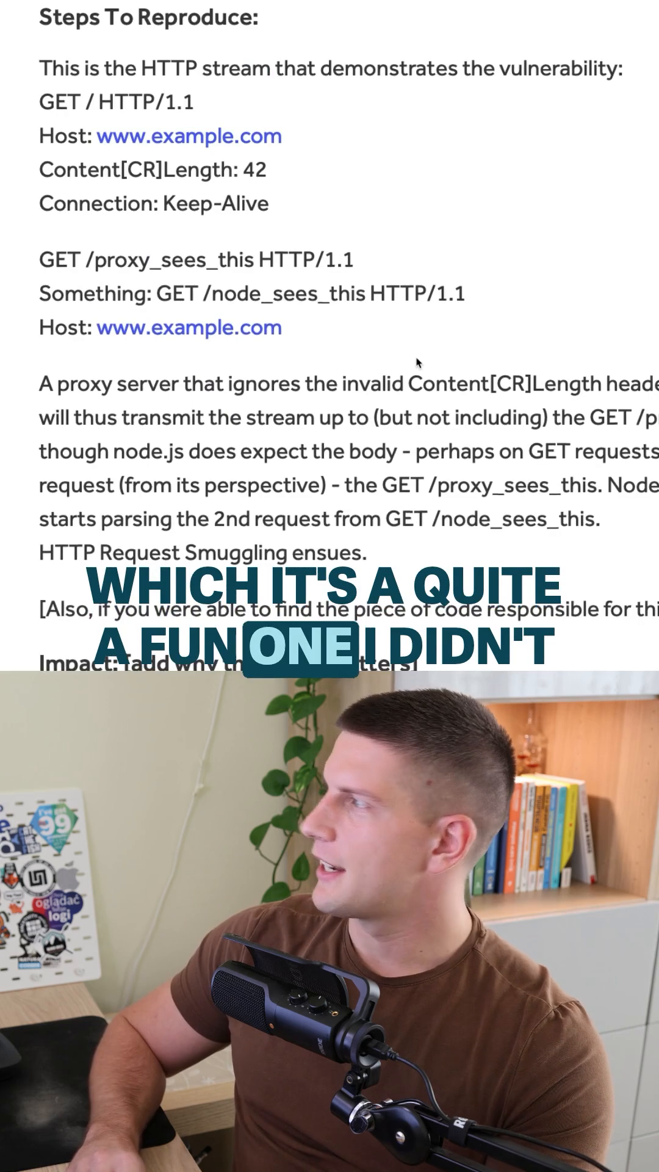
pyautogui.scroll(-3)
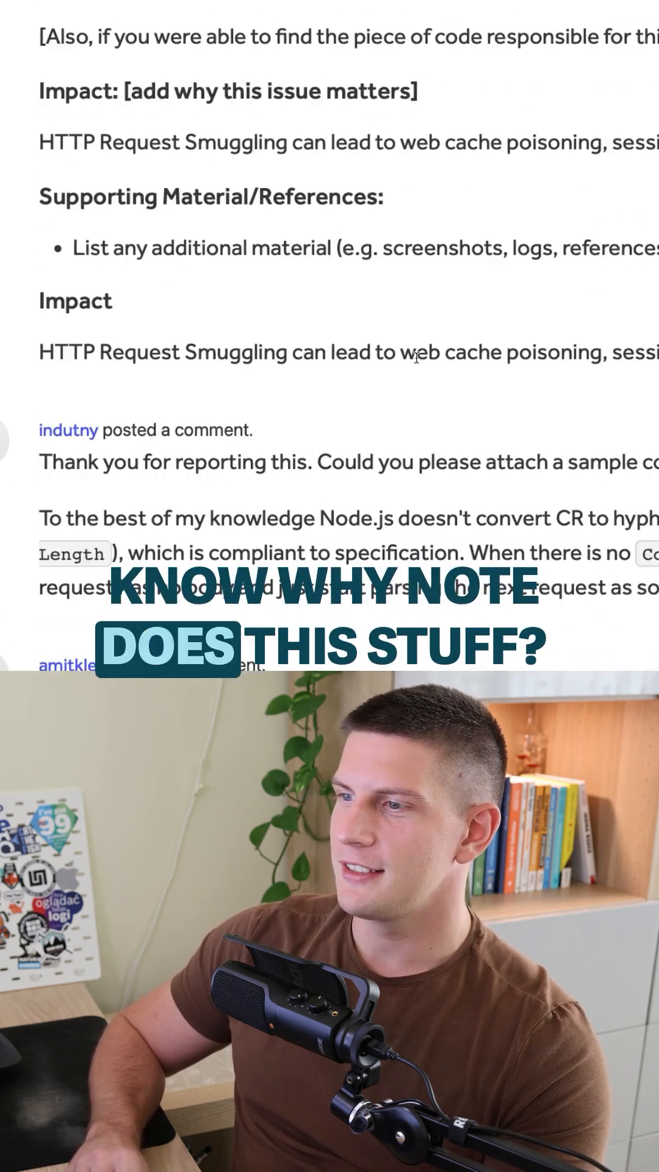